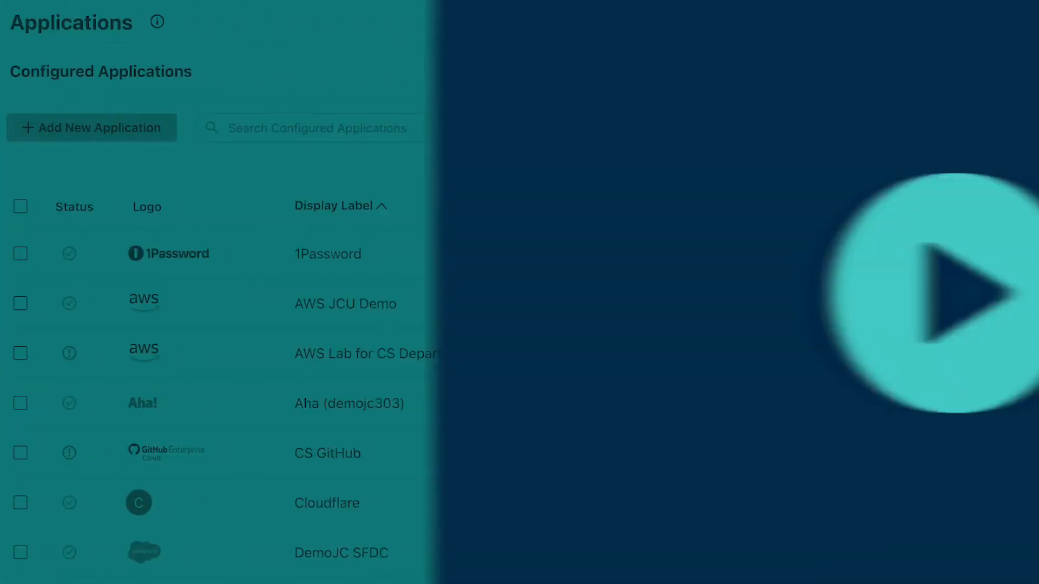
Show the Policy Management list of all 49 device policies
{"action": "left_click", "coordinate": [57, 208]}
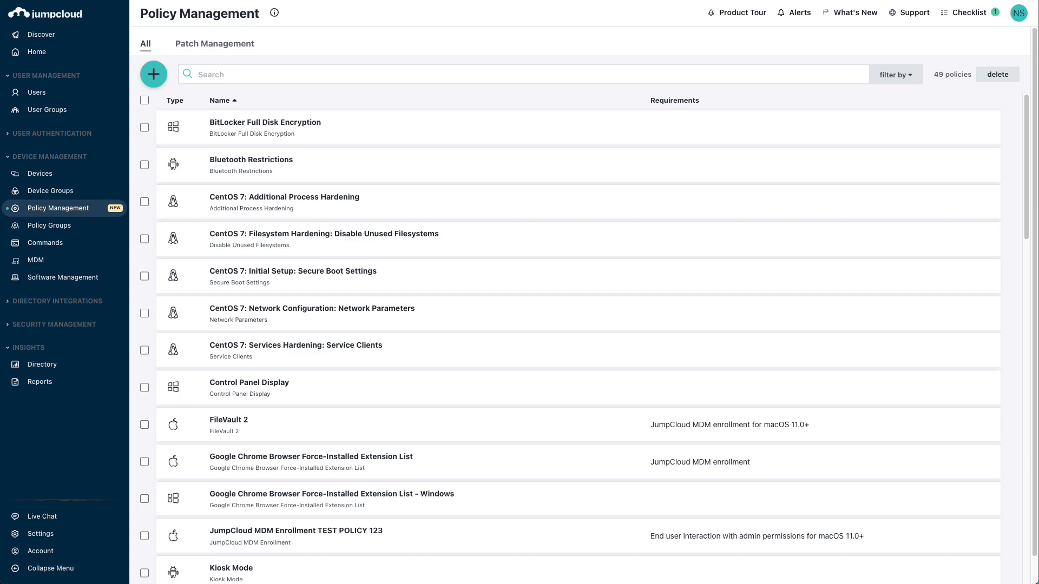
{"action": "left_click", "coordinate": [37, 51]}
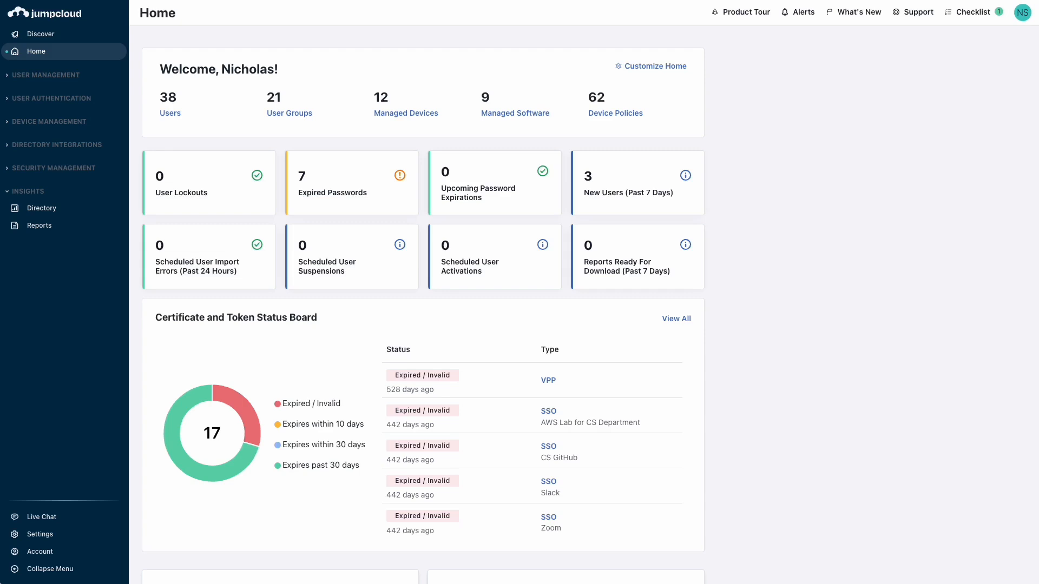
{"action": "mouse_move", "coordinate": [37, 128]}
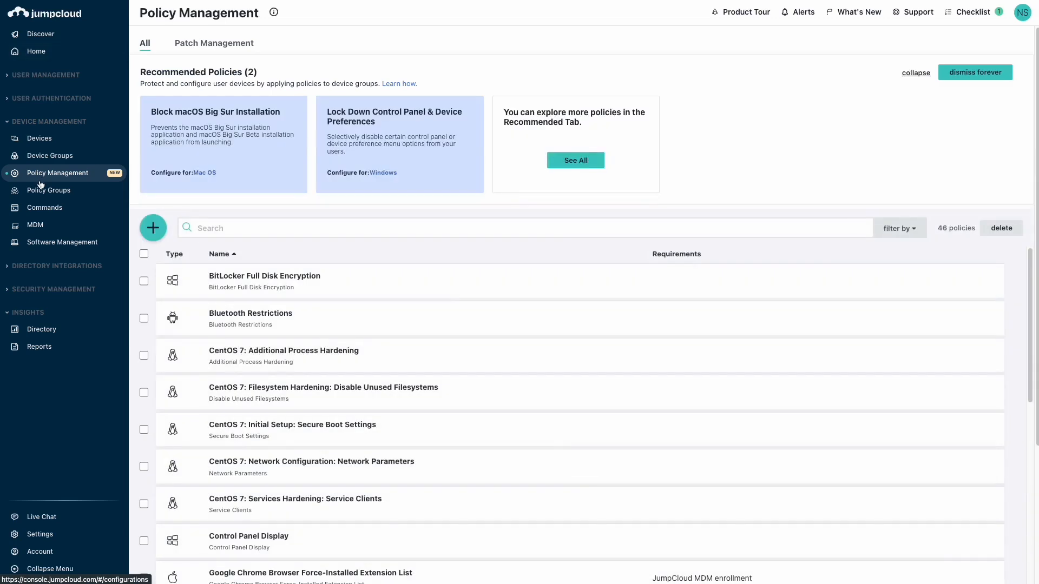
{"action": "mouse_move", "coordinate": [57, 174]}
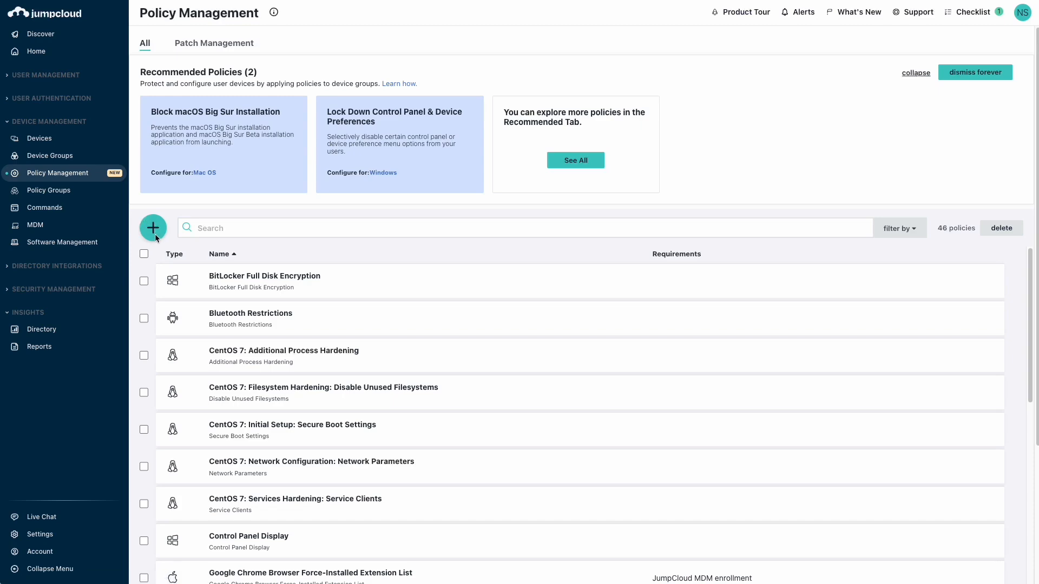
Start a new policy and show the 69 policies available for Mac
{"action": "left_click", "coordinate": [153, 229]}
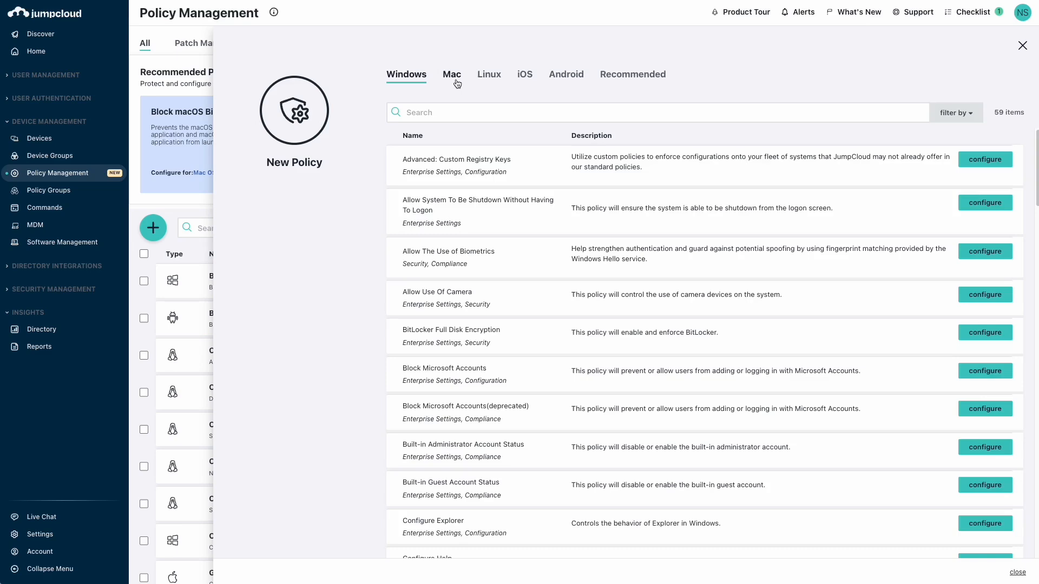
{"action": "left_click", "coordinate": [451, 75]}
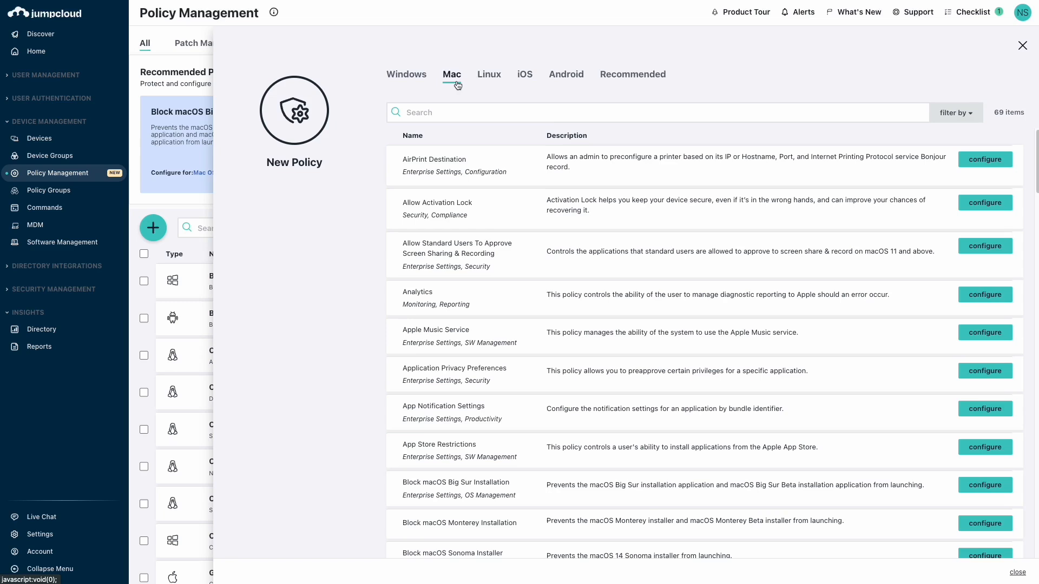
{"action": "mouse_move", "coordinate": [370, 240]}
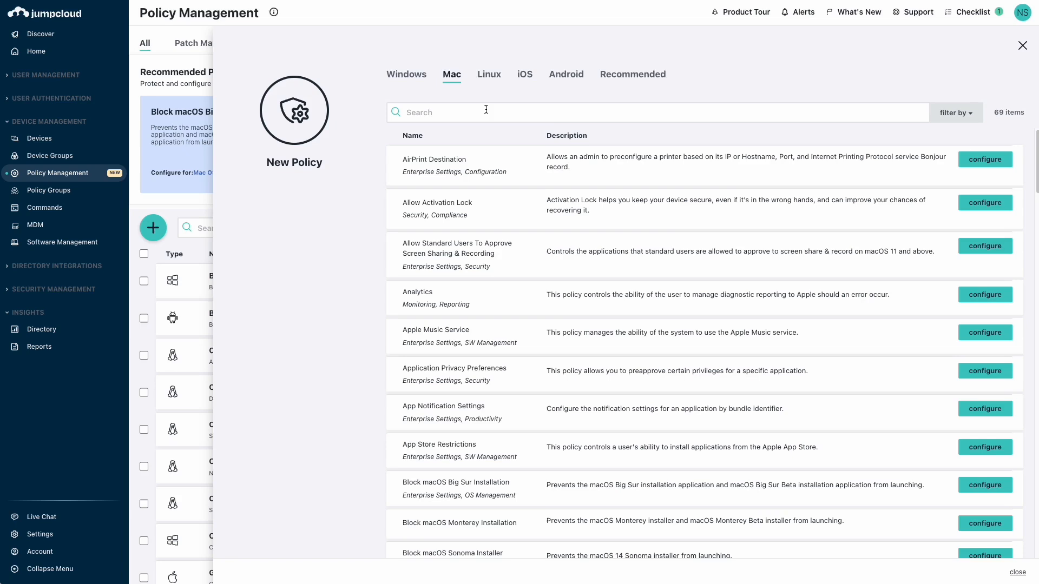
Find 'Lock screen' in the Mac catalog and begin configuring the Lock Screen policy
{"action": "type", "text": "Lock"}
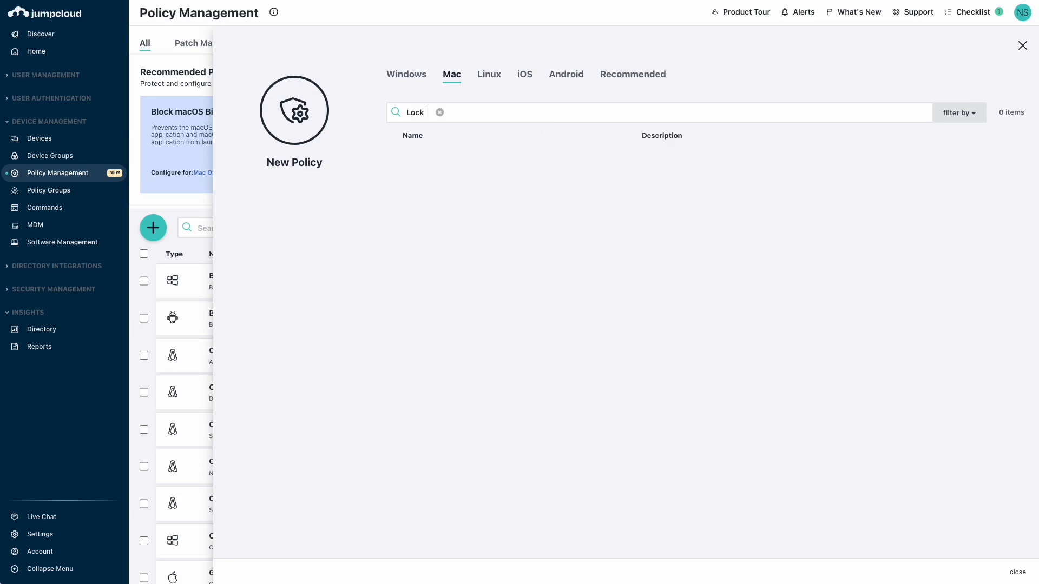
{"action": "type", "text": "screen"}
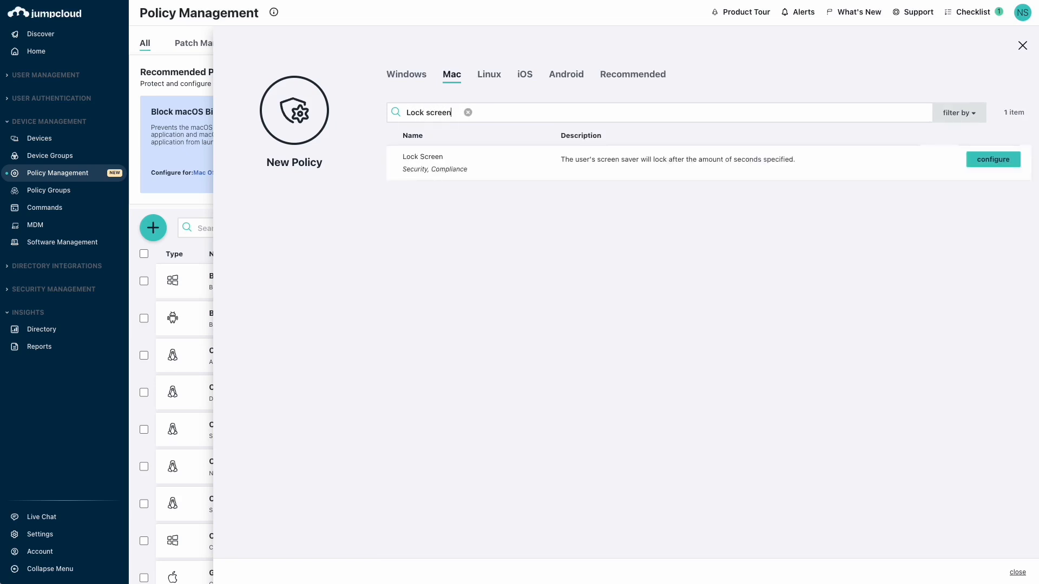
{"action": "mouse_move", "coordinate": [992, 159]}
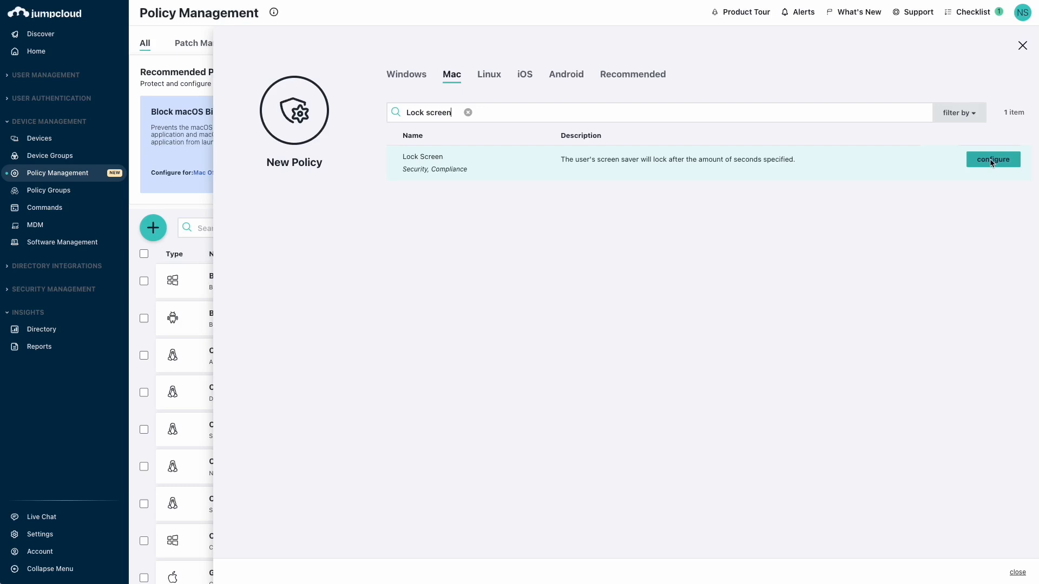
{"action": "left_click", "coordinate": [993, 159]}
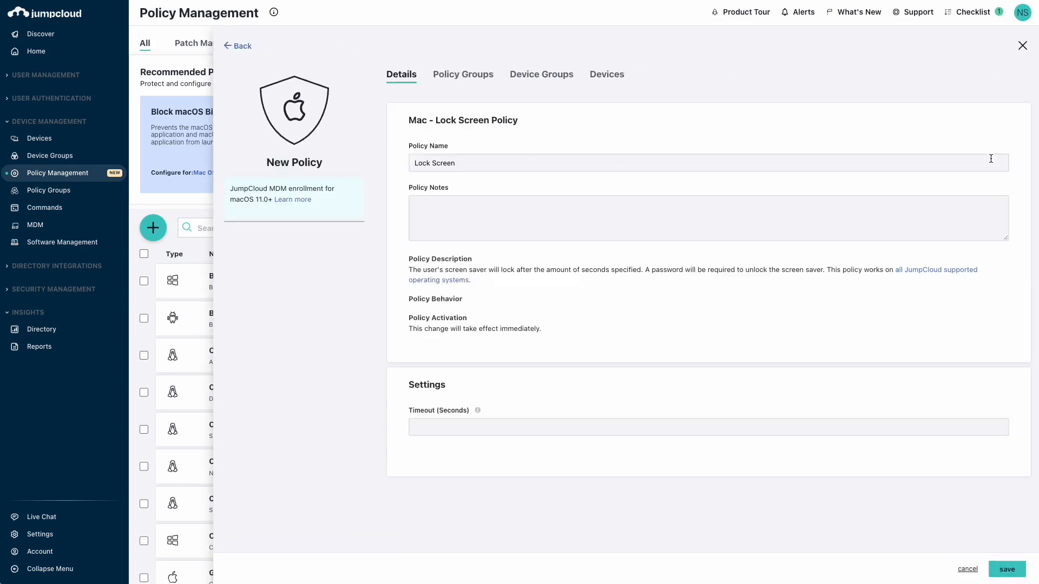
Name the policy 'Lock Screen Policy Example' and set its timeout to 30 seconds
{"action": "left_click", "coordinate": [708, 164]}
{"action": "type", "text": " Policy"}
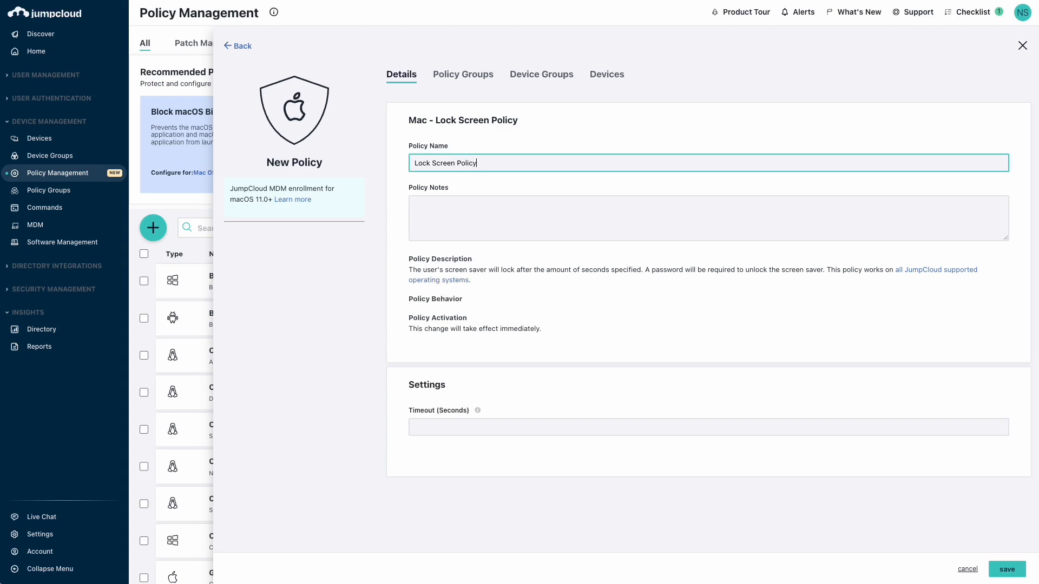
{"action": "type", "text": "Example"}
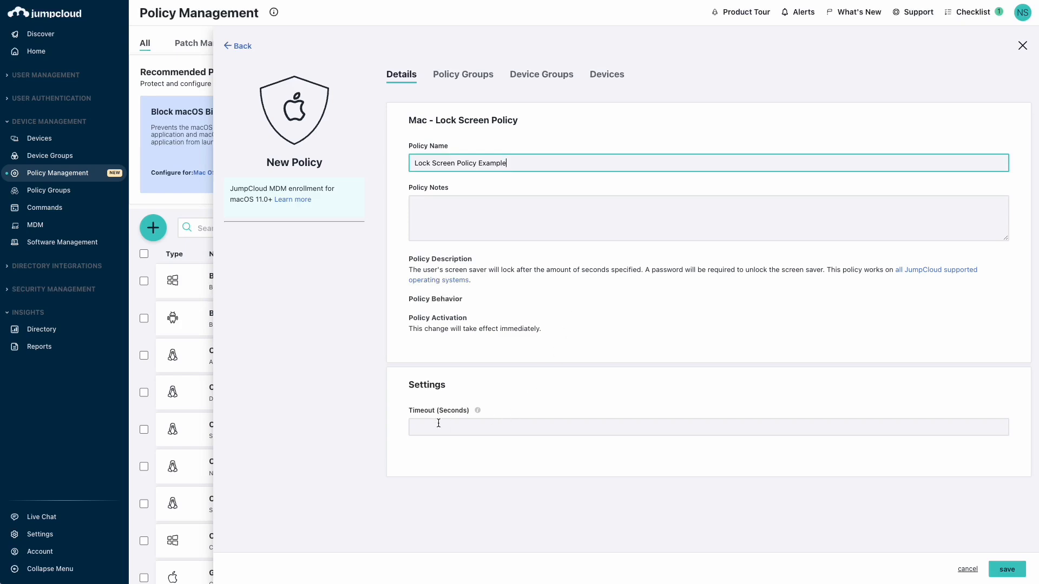
{"action": "type", "text": "30"}
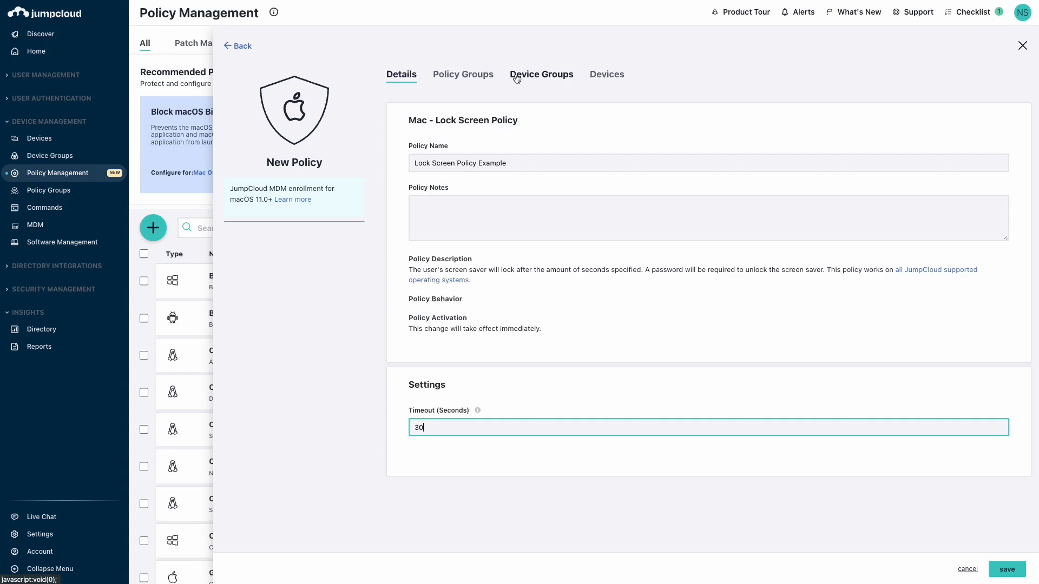
Bind the Lock Screen policy to the macOS Devices group and review its devices and policy groups
{"action": "left_click", "coordinate": [541, 75]}
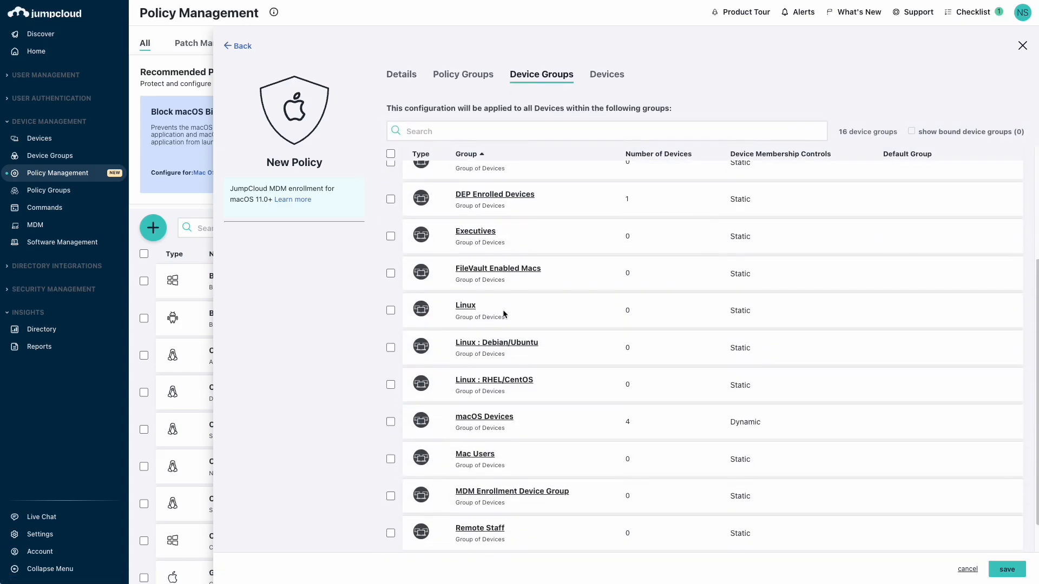
{"action": "left_click", "coordinate": [391, 422]}
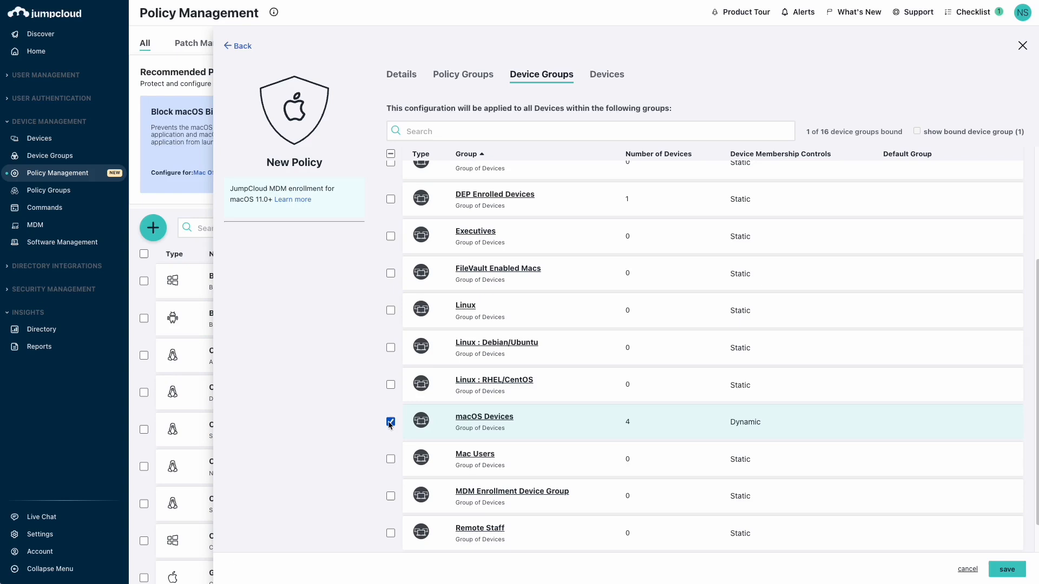
{"action": "left_click", "coordinate": [391, 422]}
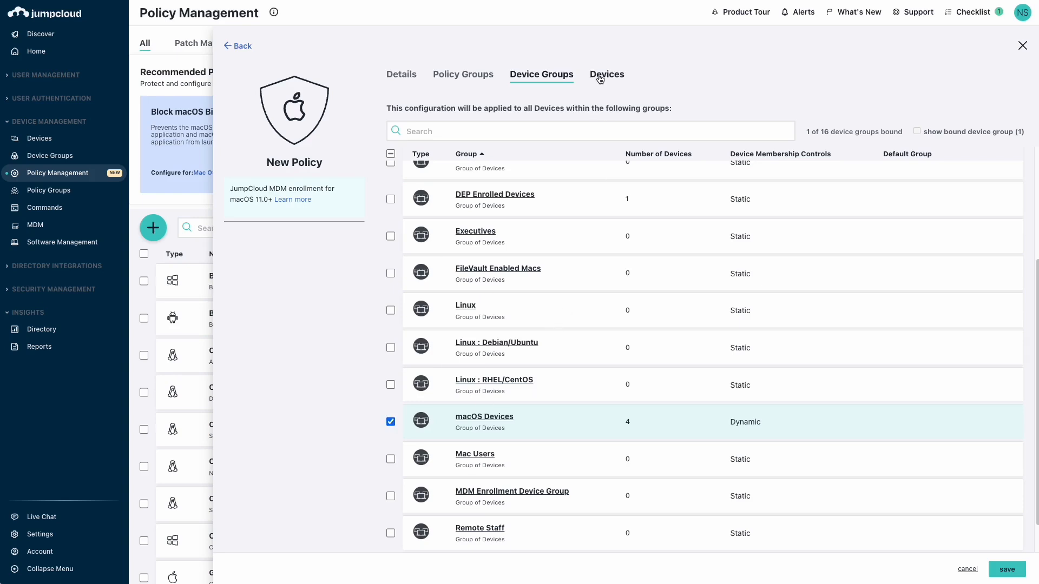
{"action": "left_click", "coordinate": [606, 75]}
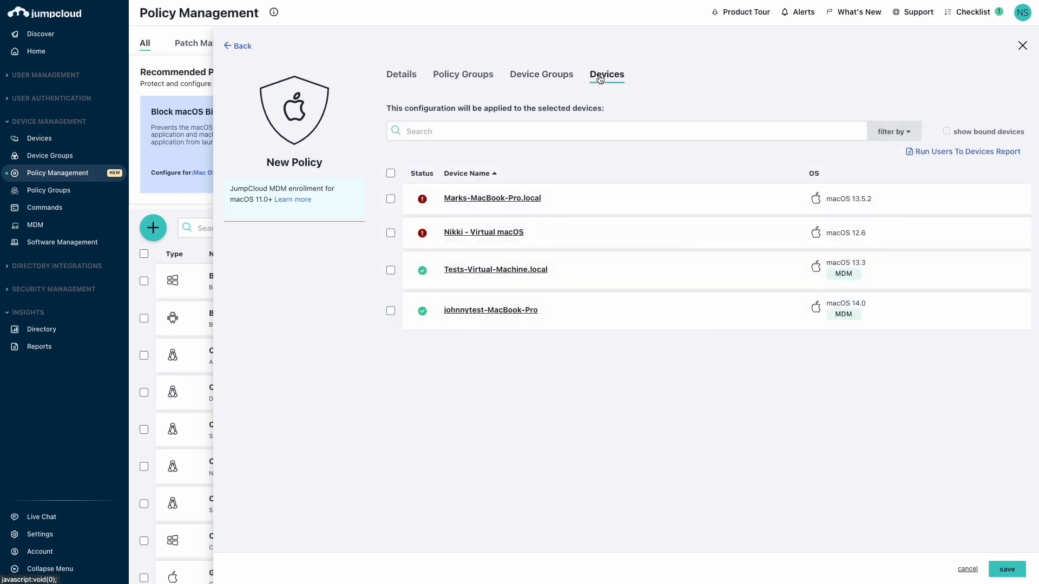
{"action": "left_click", "coordinate": [462, 75]}
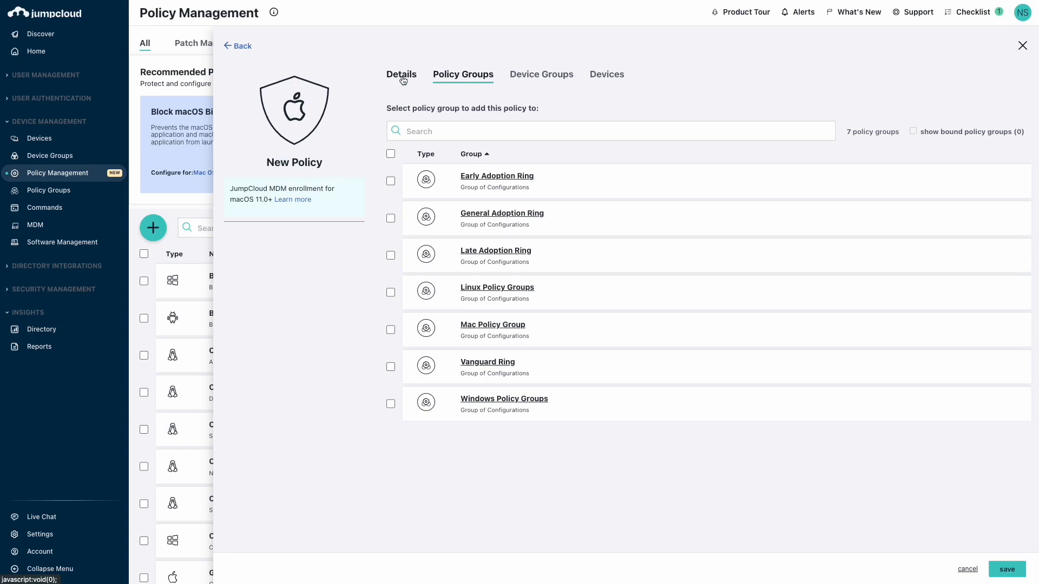
Save Lock Screen Policy Example and confirm applying it to the macOS Devices group
{"action": "left_click", "coordinate": [400, 75]}
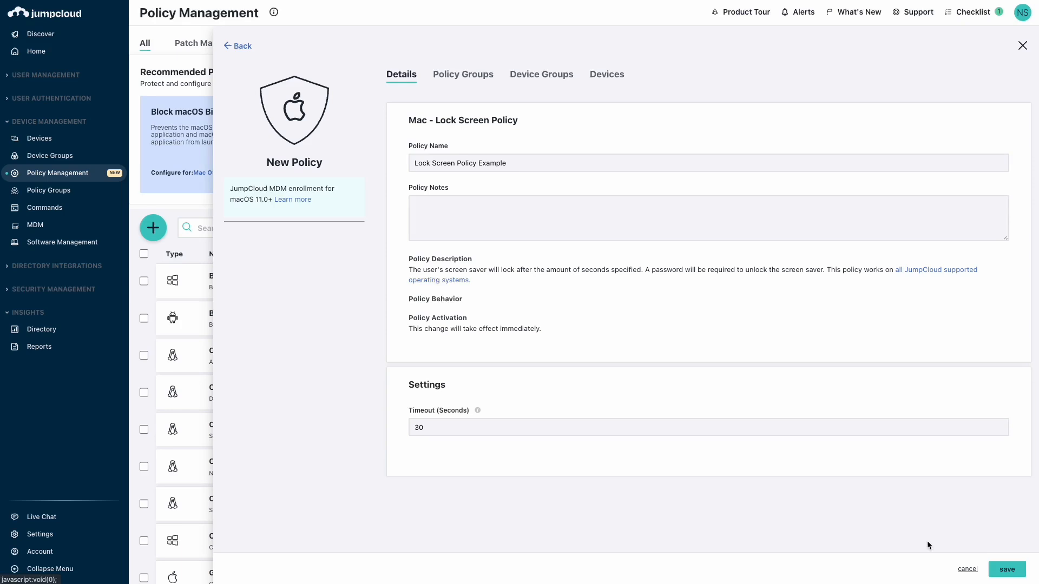
{"action": "left_click", "coordinate": [1005, 569]}
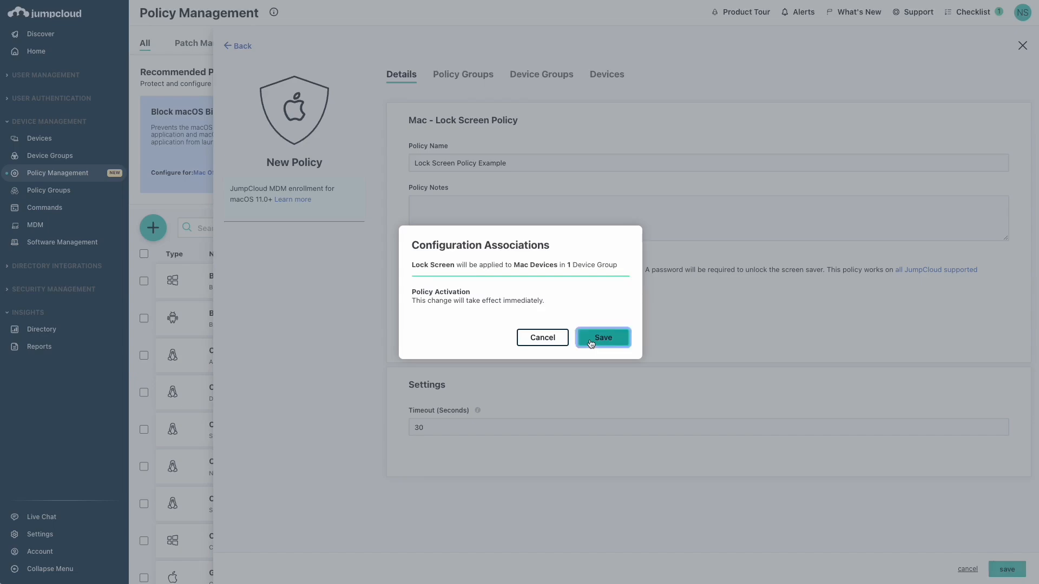
{"action": "left_click", "coordinate": [601, 338]}
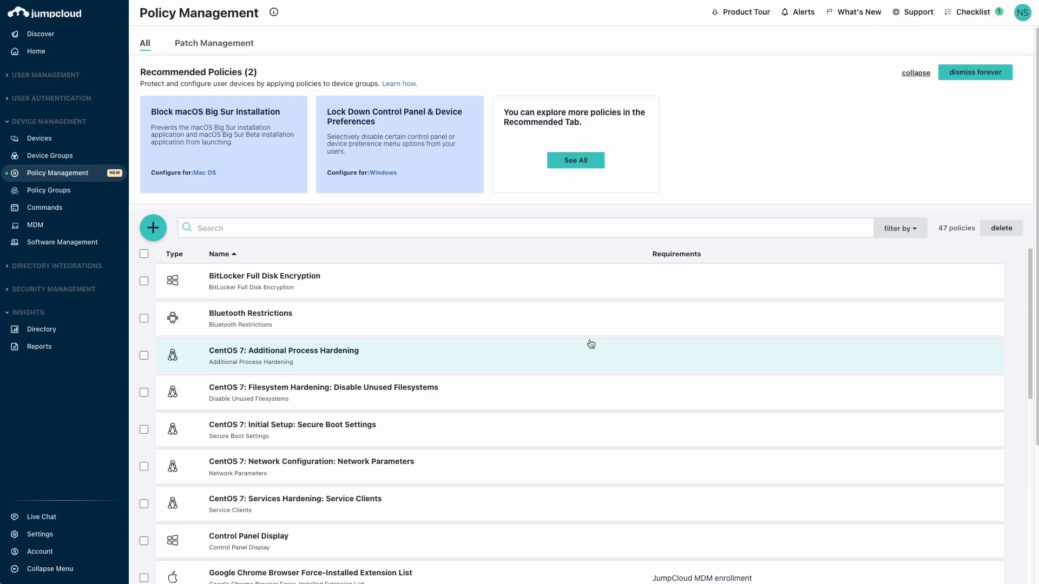
{"action": "mouse_move", "coordinate": [305, 213]}
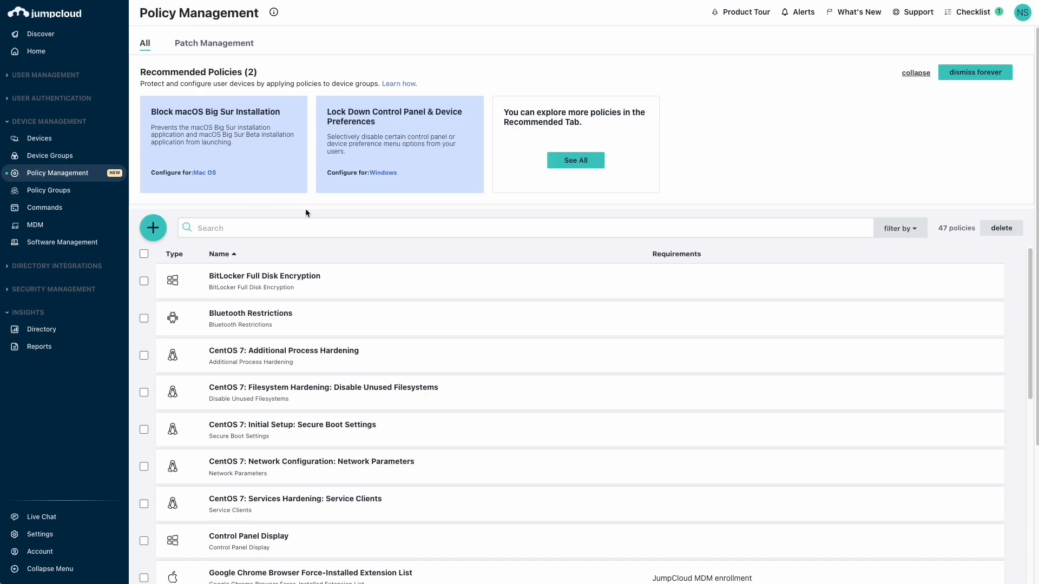
Start another Mac policy and begin configuring FileVault 2 from the 'filevault' search
{"action": "left_click", "coordinate": [153, 228]}
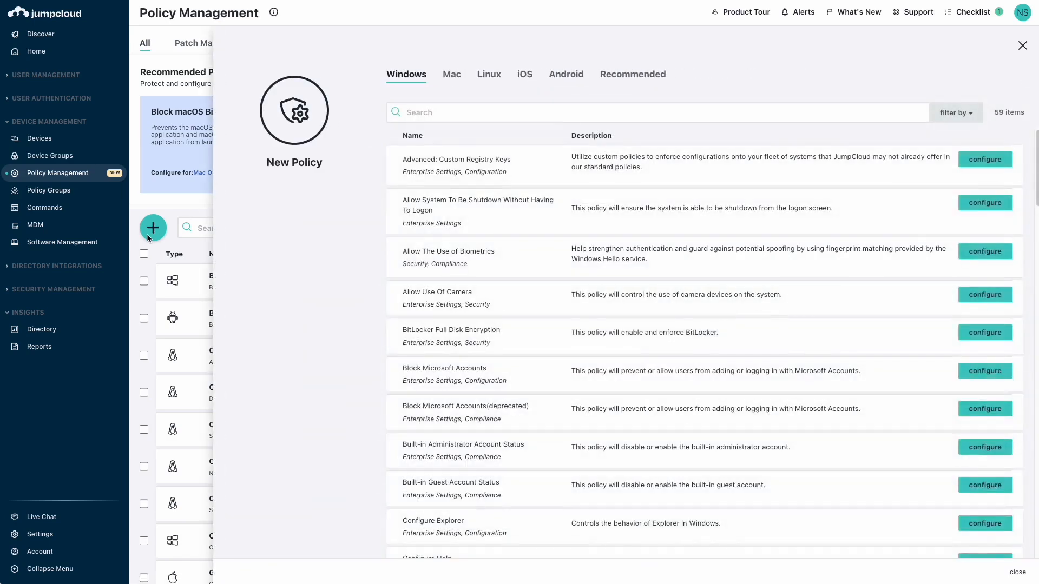
{"action": "mouse_move", "coordinate": [451, 75]}
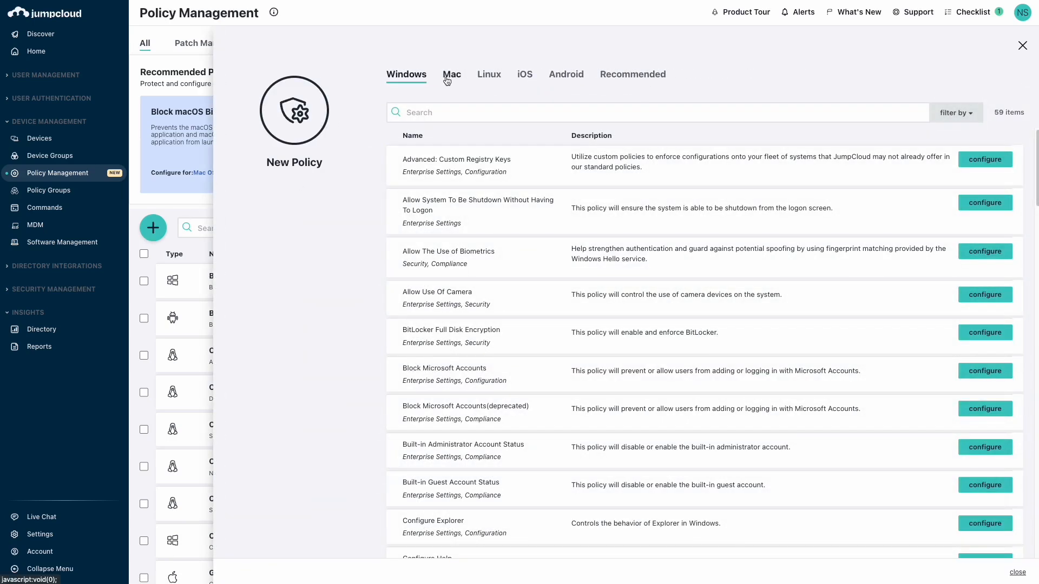
{"action": "left_click", "coordinate": [451, 75]}
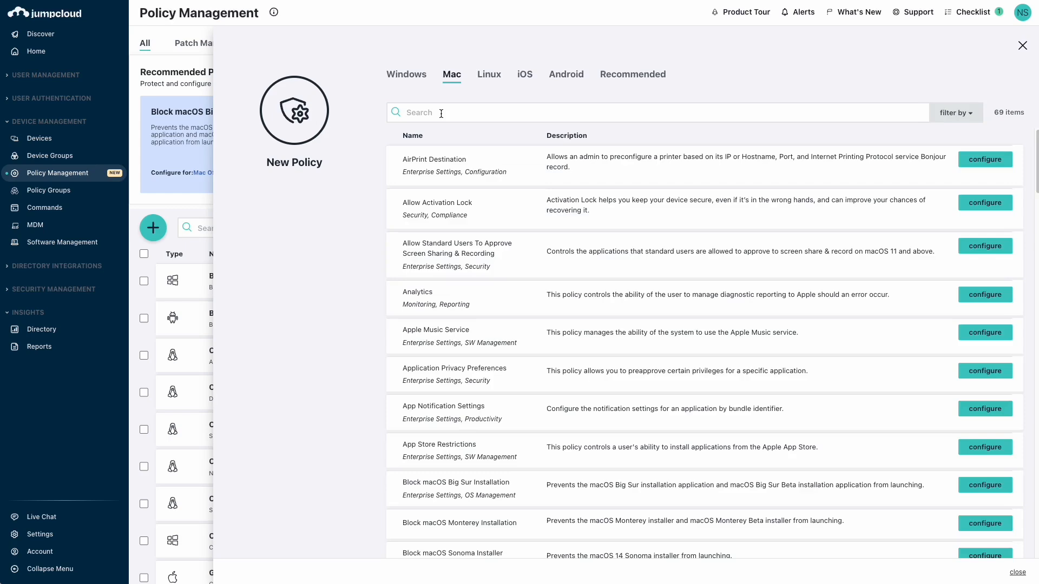
{"action": "type", "text": "filevault"}
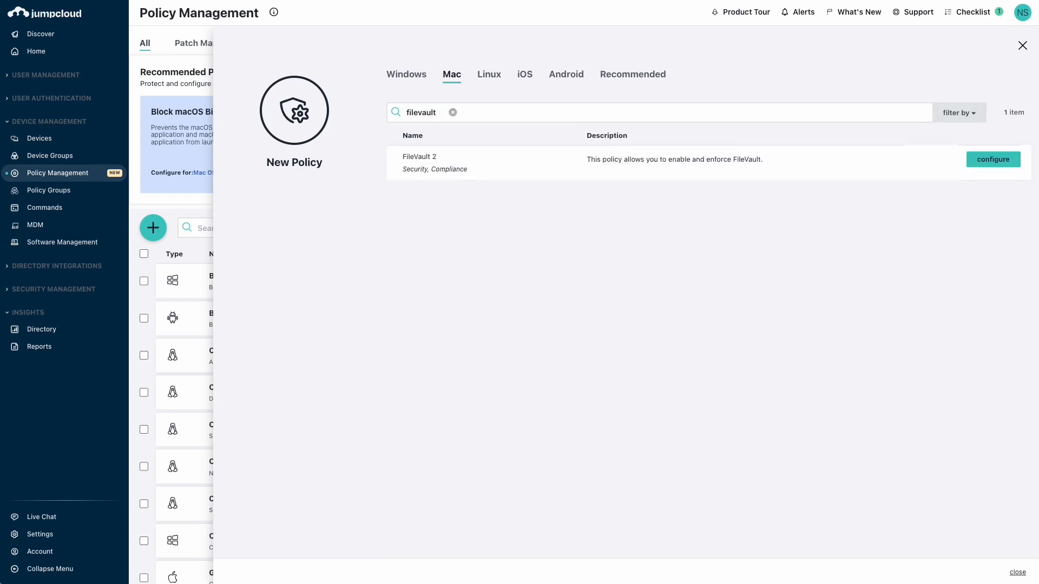
{"action": "left_click", "coordinate": [992, 159]}
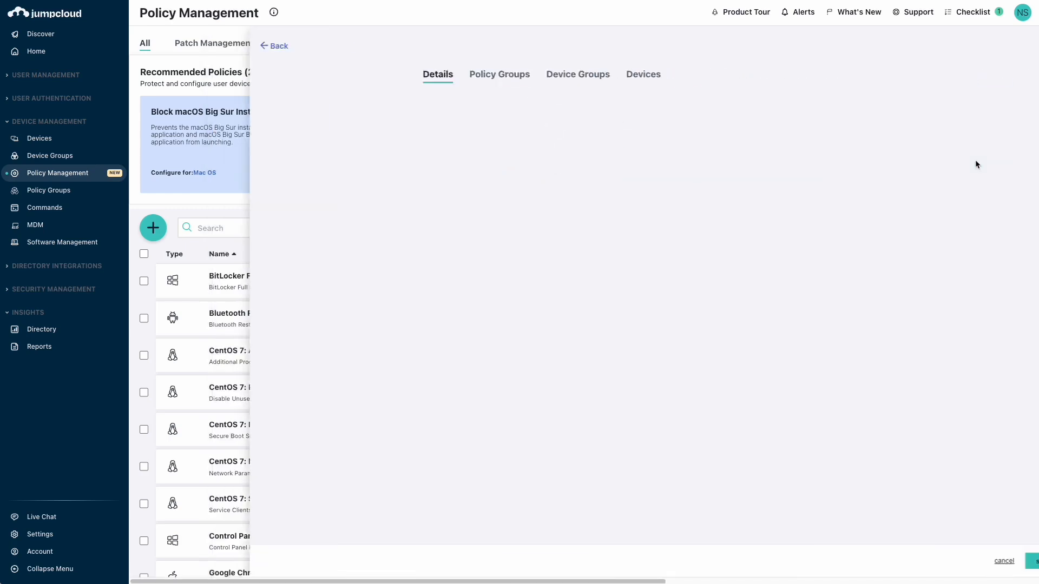
Bind the FileVault 2 policy to the macOS Devices group and save it
{"action": "left_click", "coordinate": [541, 74]}
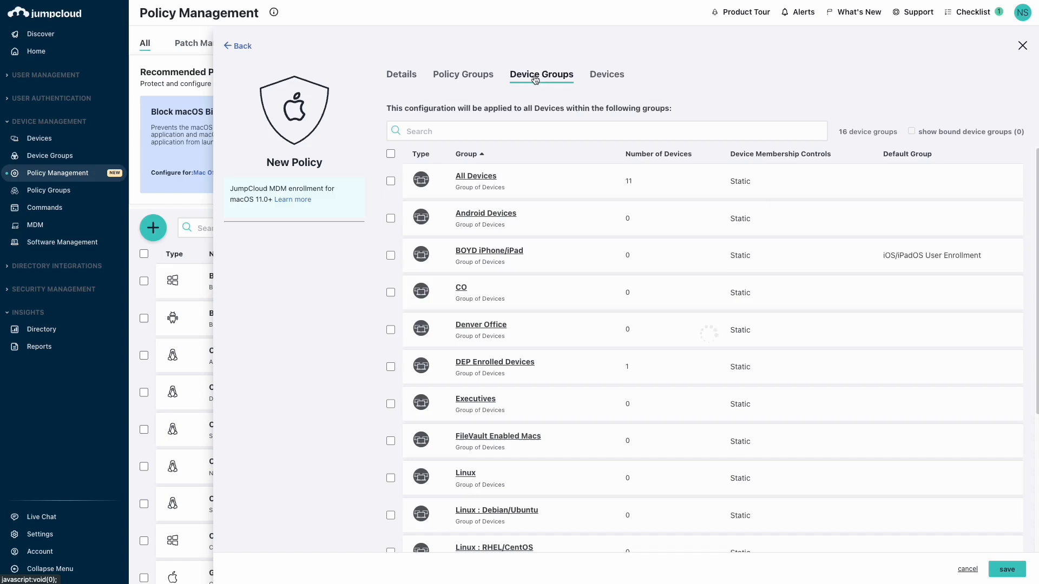
{"action": "left_click", "coordinate": [390, 515]}
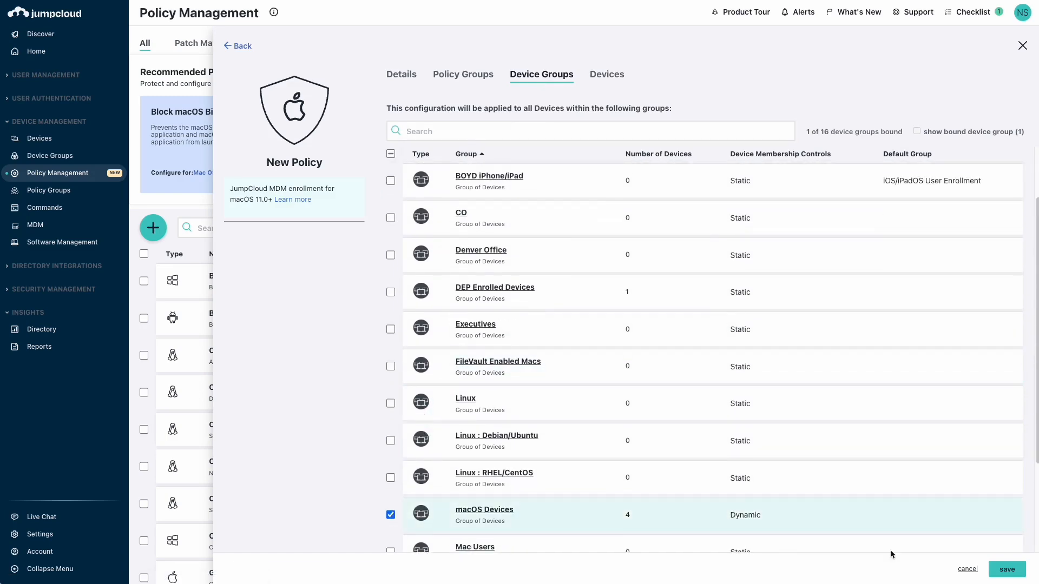
{"action": "left_click", "coordinate": [1005, 568]}
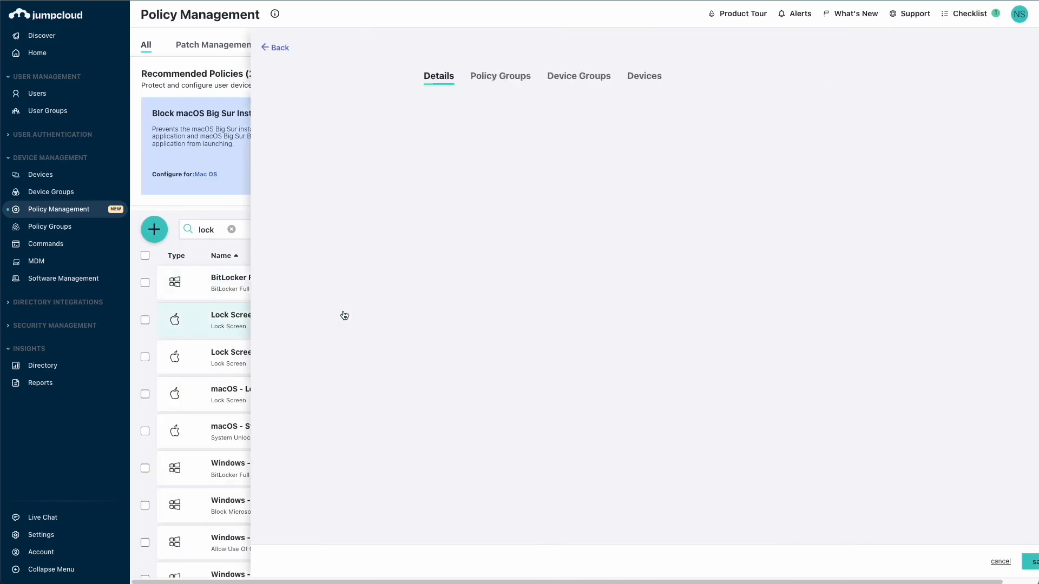
Show the Lock Screen Example policy's status across its four Macs, one reporting an error
{"action": "left_click", "coordinate": [228, 320]}
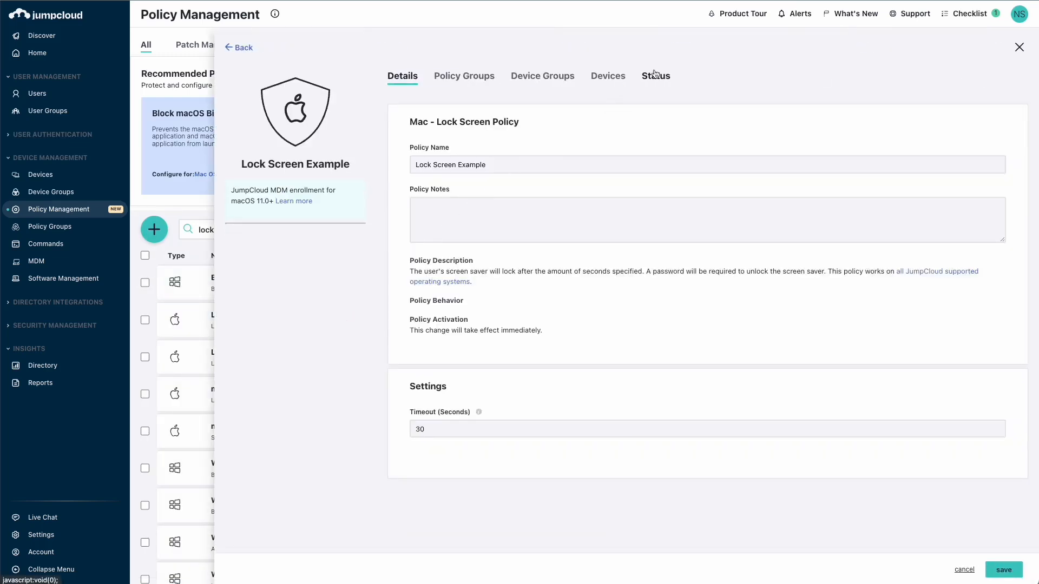
{"action": "left_click", "coordinate": [655, 76]}
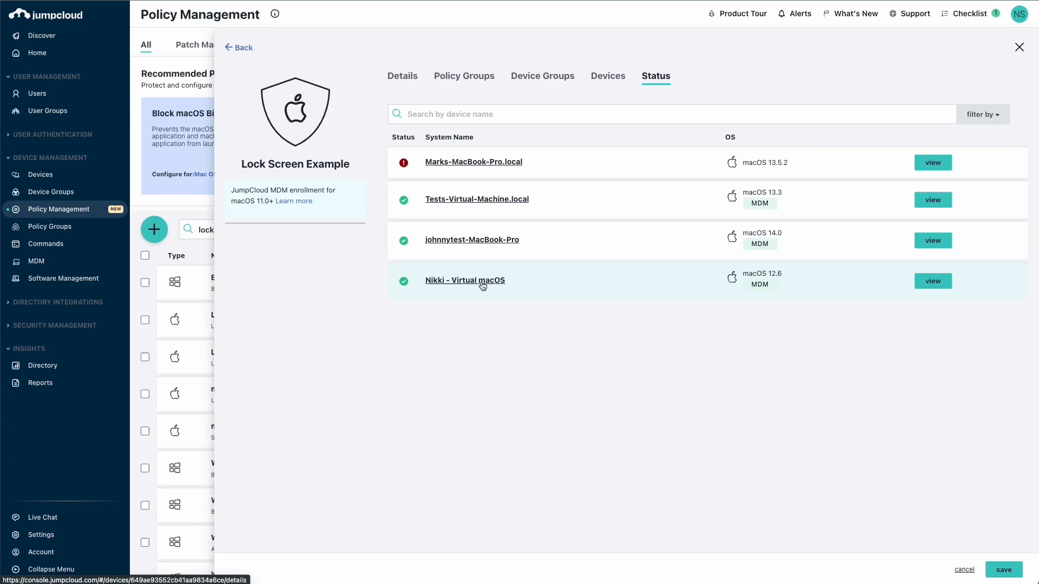
{"action": "mouse_move", "coordinate": [478, 287]}
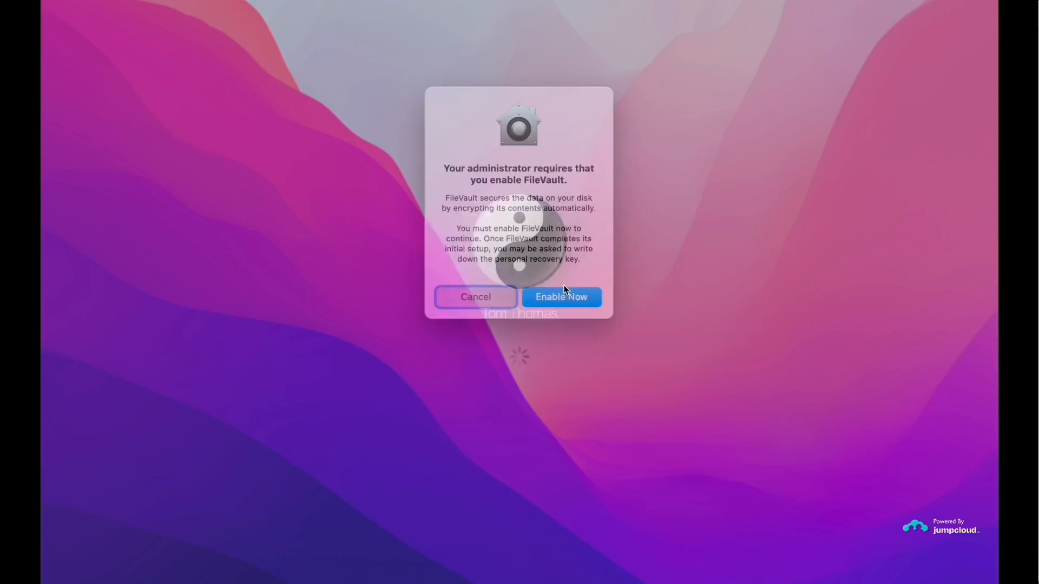
Accept the administrator's Enable Now prompt so FileVault begins enabling on the Mac
{"action": "left_click", "coordinate": [561, 297]}
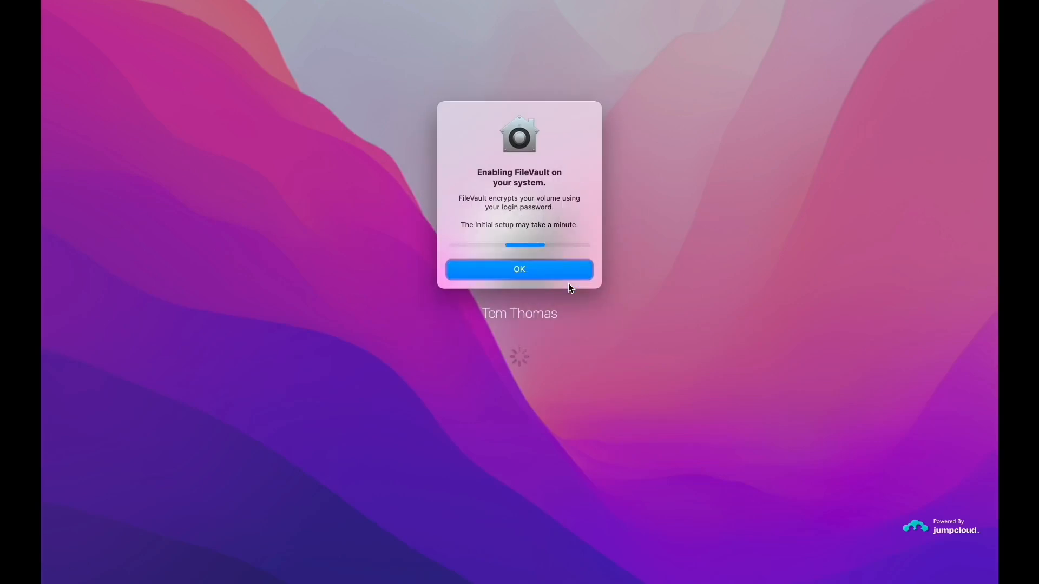
{"action": "left_click", "coordinate": [519, 270]}
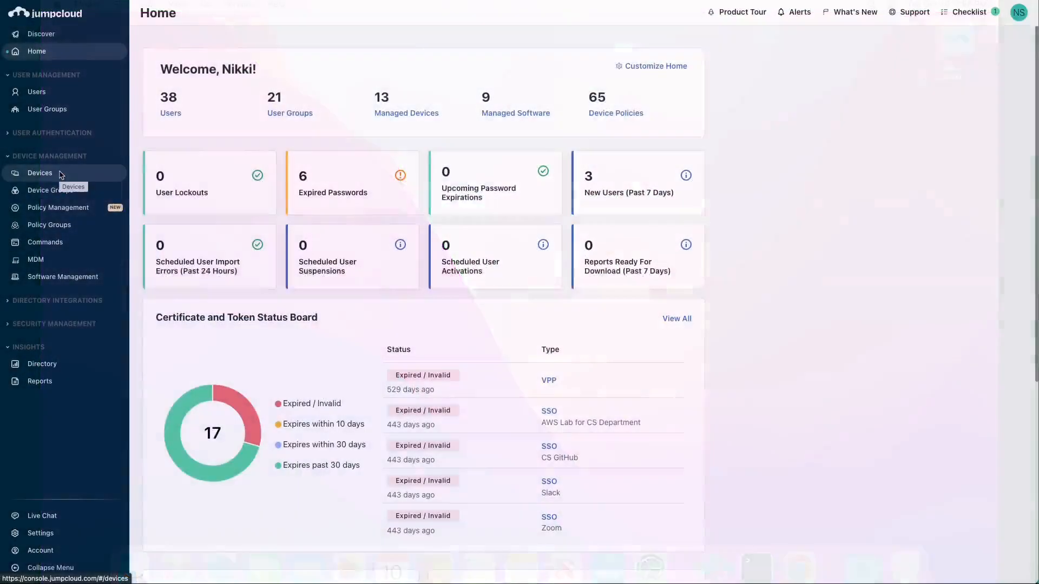
Confirm the Mac shows FileVault 2 and Lock Screen Example bound, then return to the policy list
{"action": "left_click", "coordinate": [40, 173]}
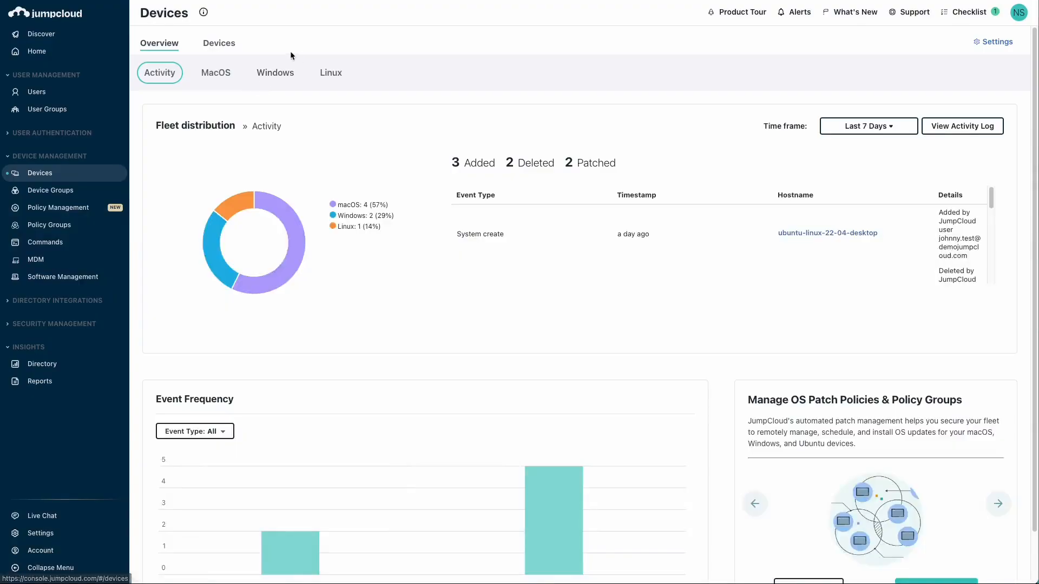
{"action": "left_click", "coordinate": [217, 43]}
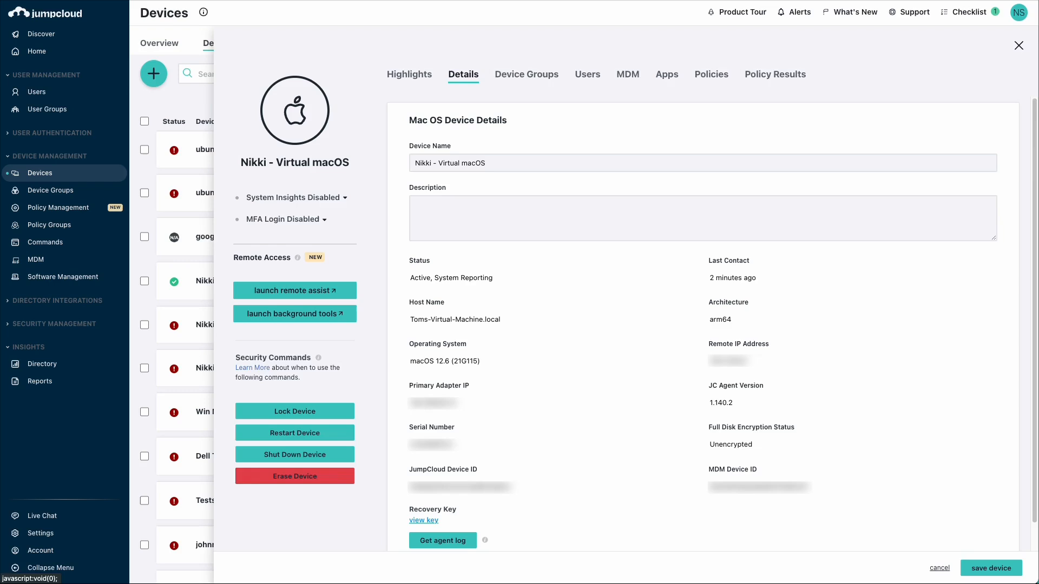
{"action": "left_click", "coordinate": [712, 74]}
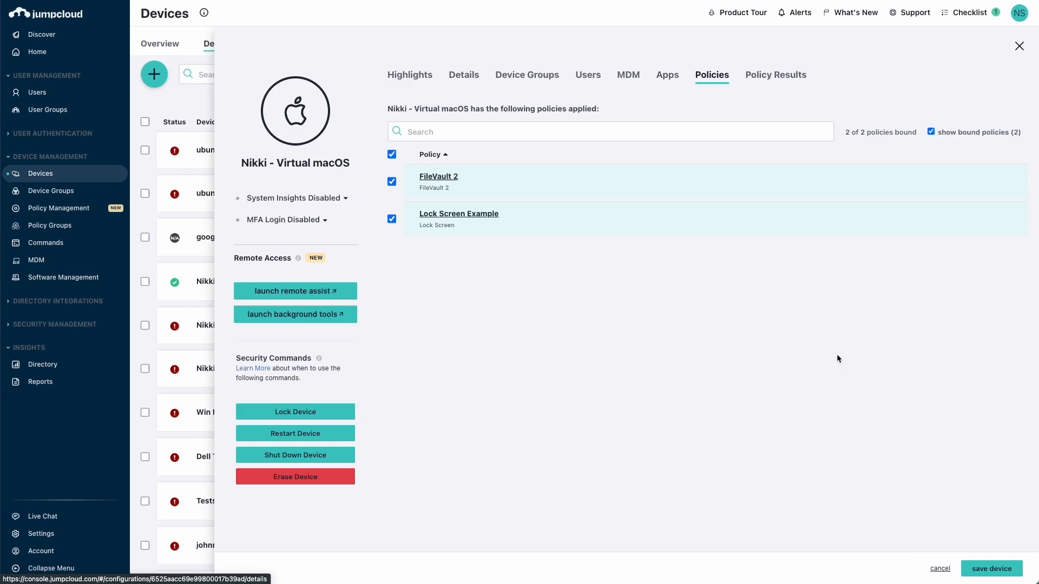
{"action": "left_click", "coordinate": [58, 207]}
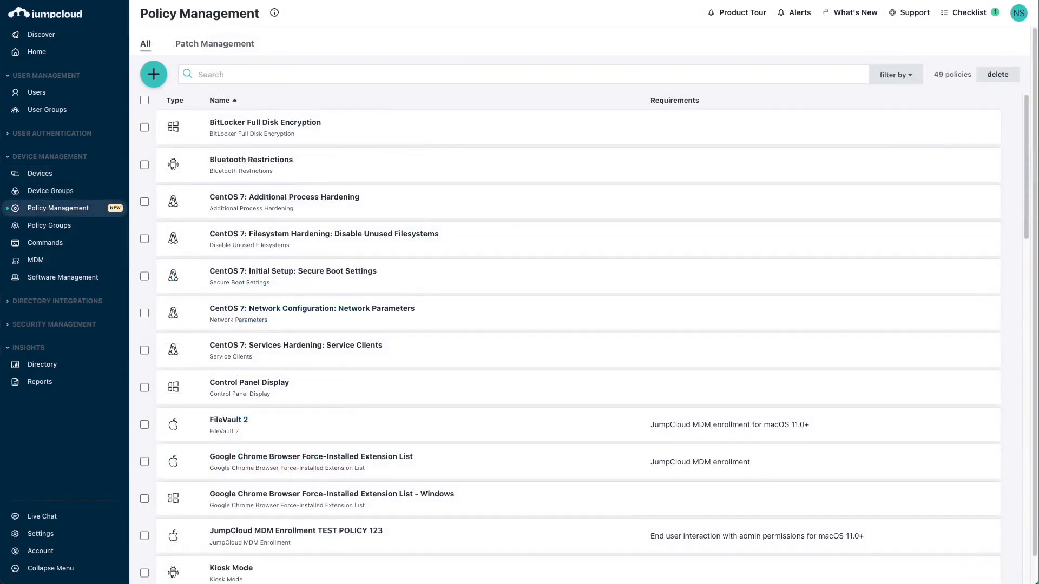